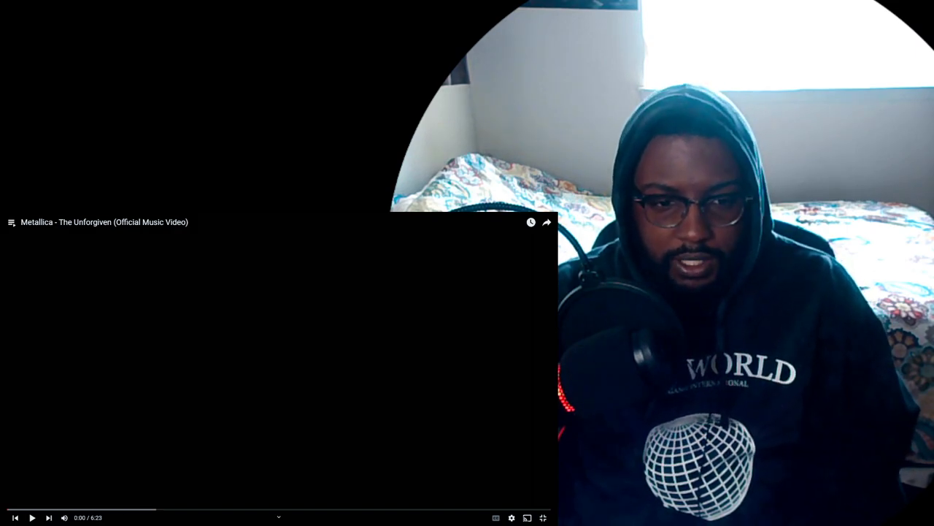
click(32, 517)
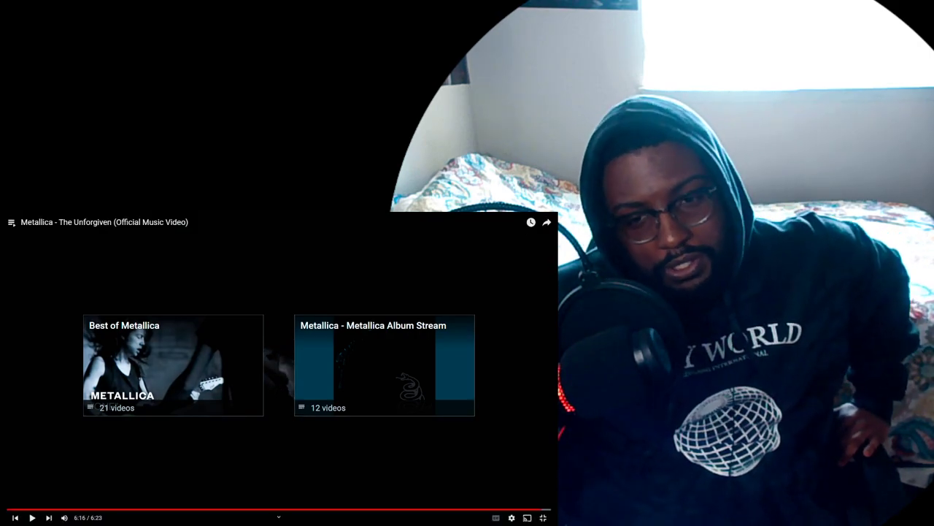
mouse_move(415, 508)
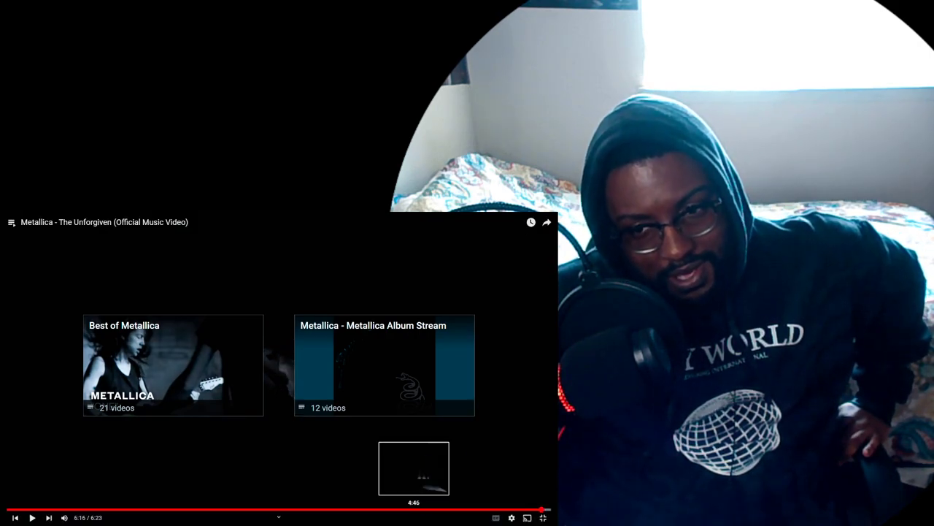